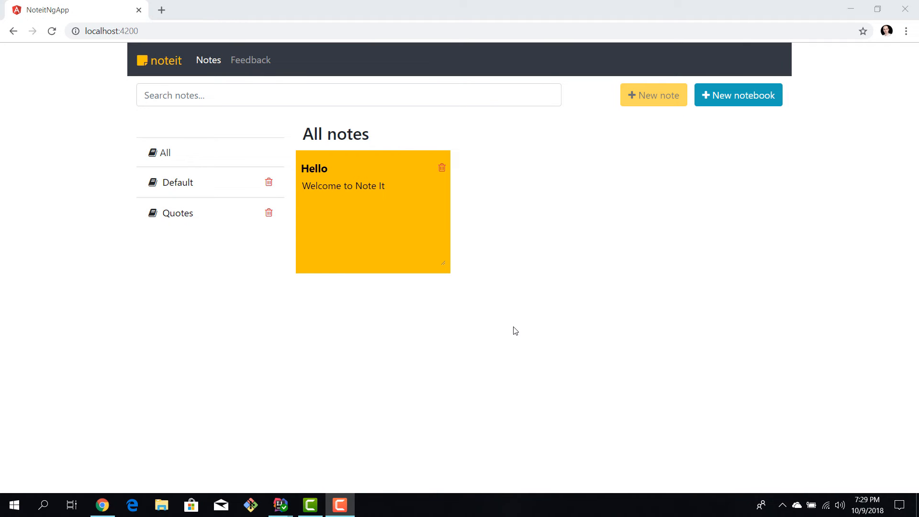
{"action": "mouse_move", "coordinate": [163, 76]}
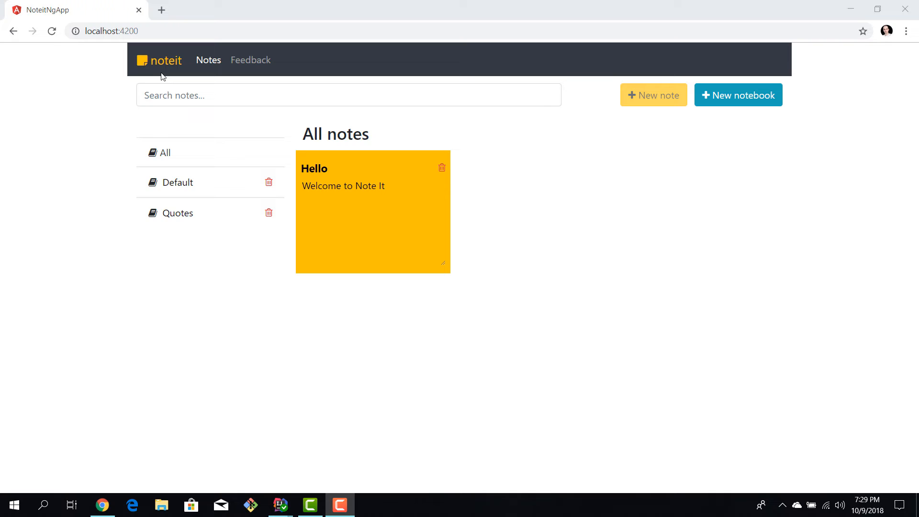
{"action": "mouse_move", "coordinate": [52, 30]}
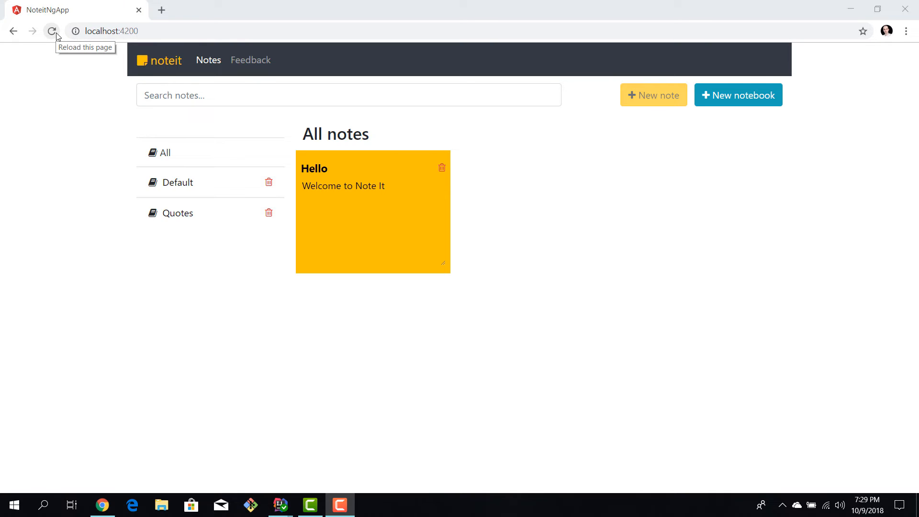
{"action": "mouse_move", "coordinate": [309, 327]}
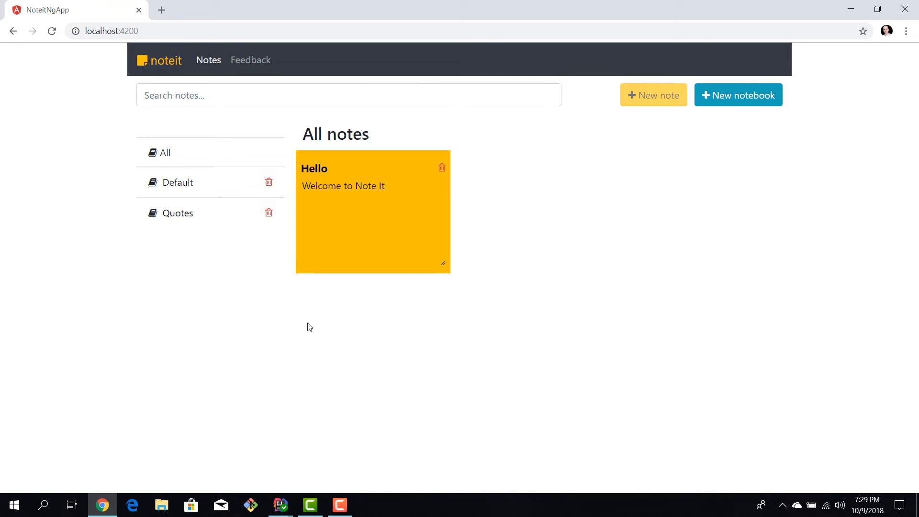
- Find the lastModifiedOn timestamp 2018-10-09T15:58:41.571+0000 in the notes 'all' request response via DevTools Network
{"action": "key", "text": "F12"}
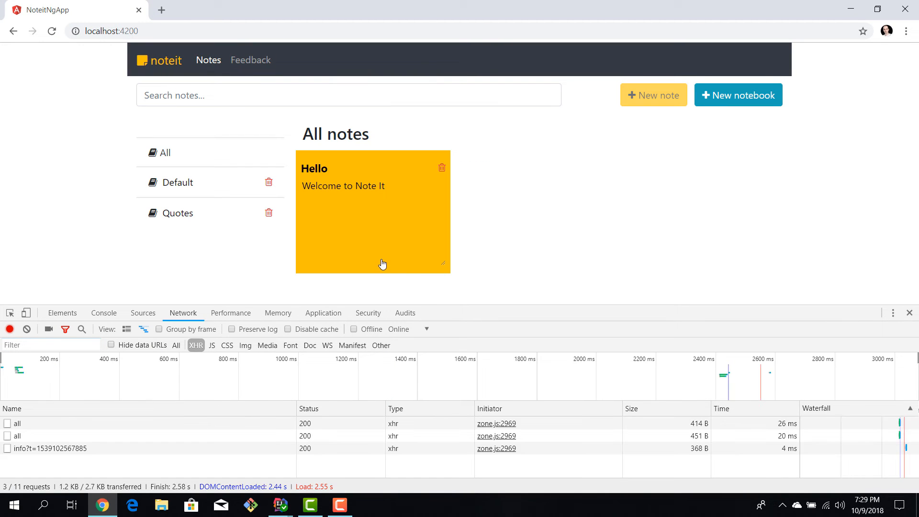
{"action": "mouse_move", "coordinate": [70, 440]}
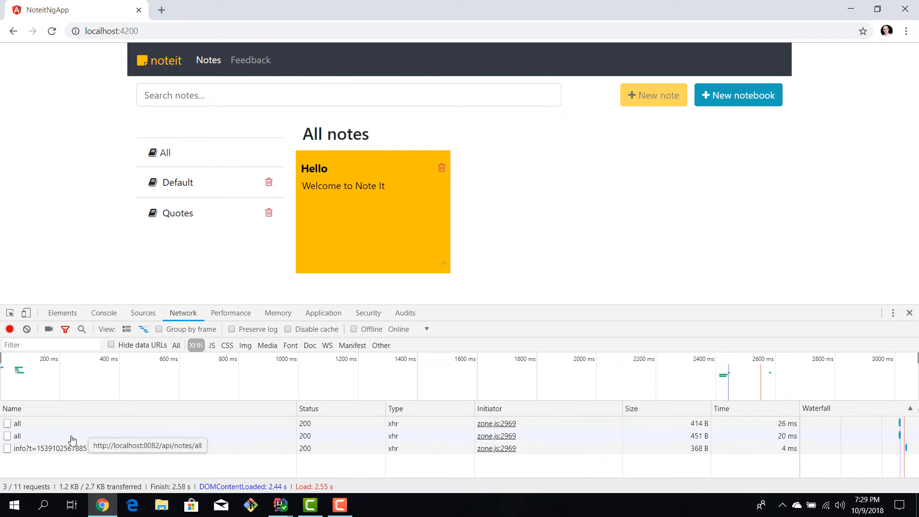
{"action": "left_click", "coordinate": [17, 435]}
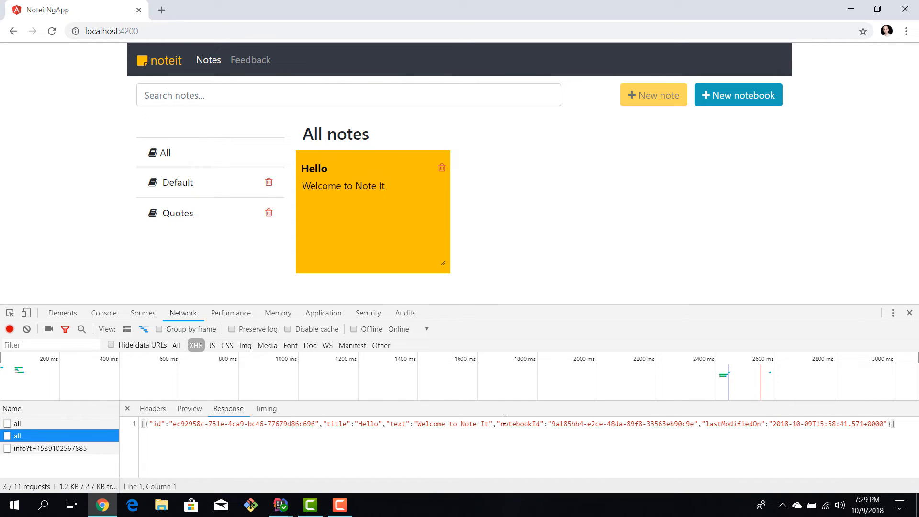
{"action": "mouse_move", "coordinate": [706, 451]}
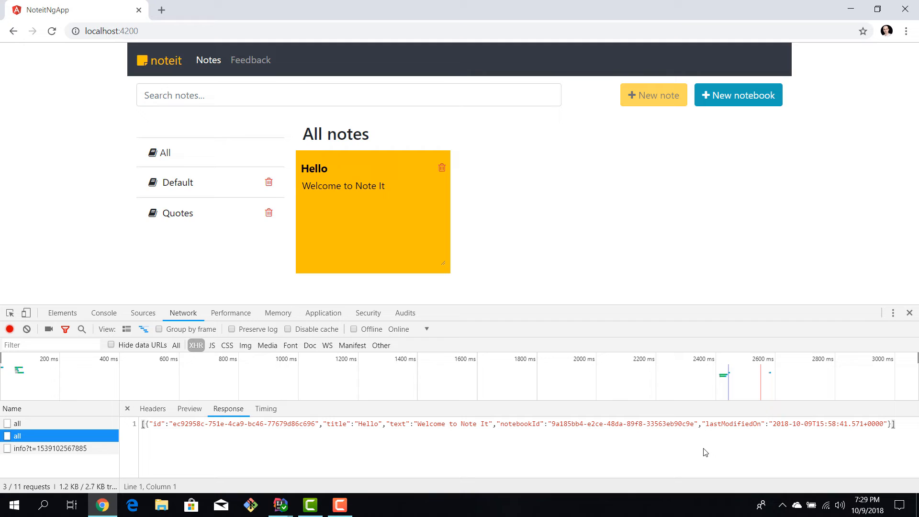
{"action": "left_click", "coordinate": [750, 424]}
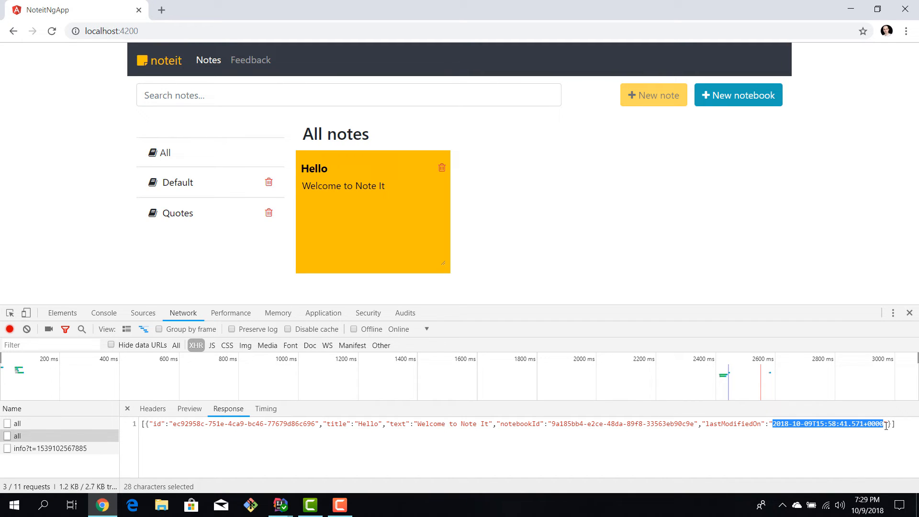
{"action": "mouse_move", "coordinate": [358, 272]}
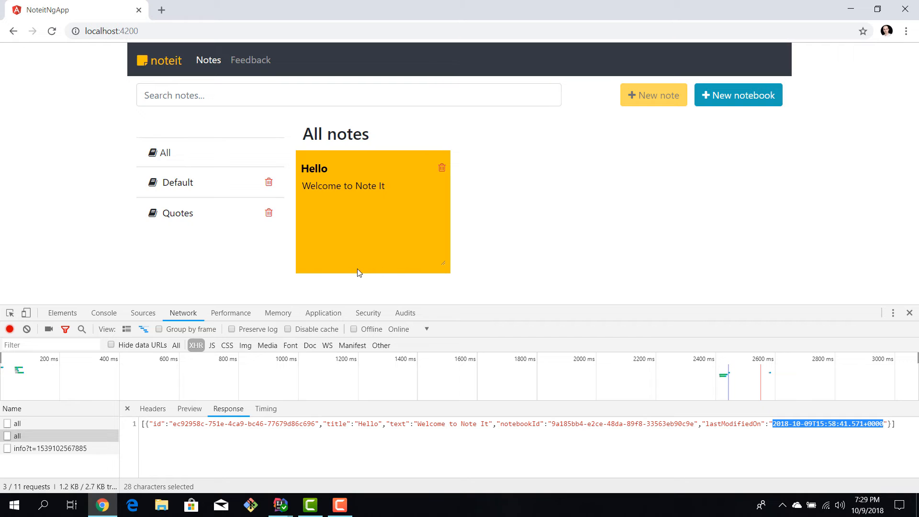
{"action": "mouse_move", "coordinate": [397, 270]}
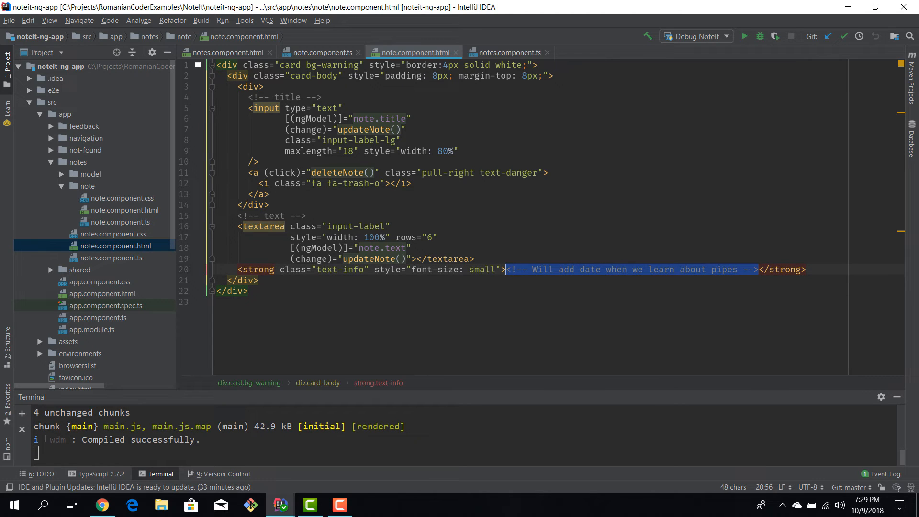
- Show {{note.lastModifiedOn}} inside the note card's <strong> on line 20, then return to Chrome
{"action": "type", "text": "{{not}}"}
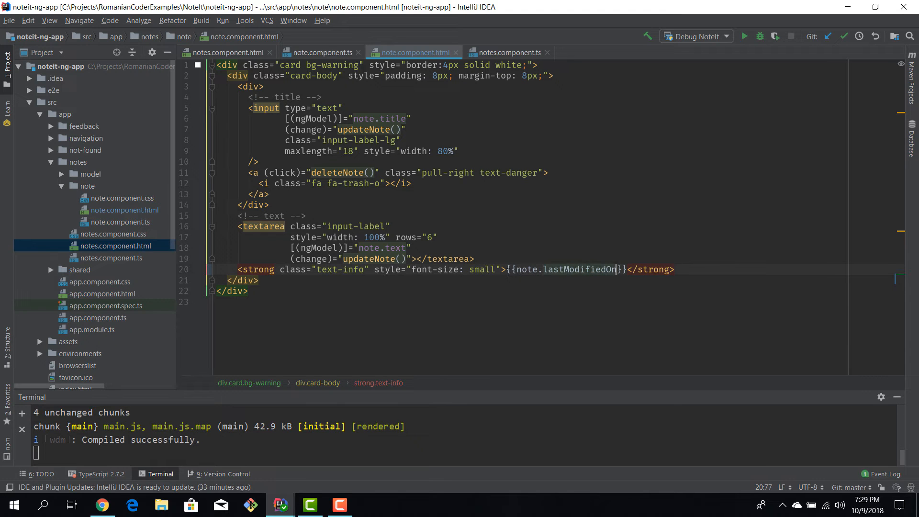
{"action": "left_click", "coordinate": [102, 505]}
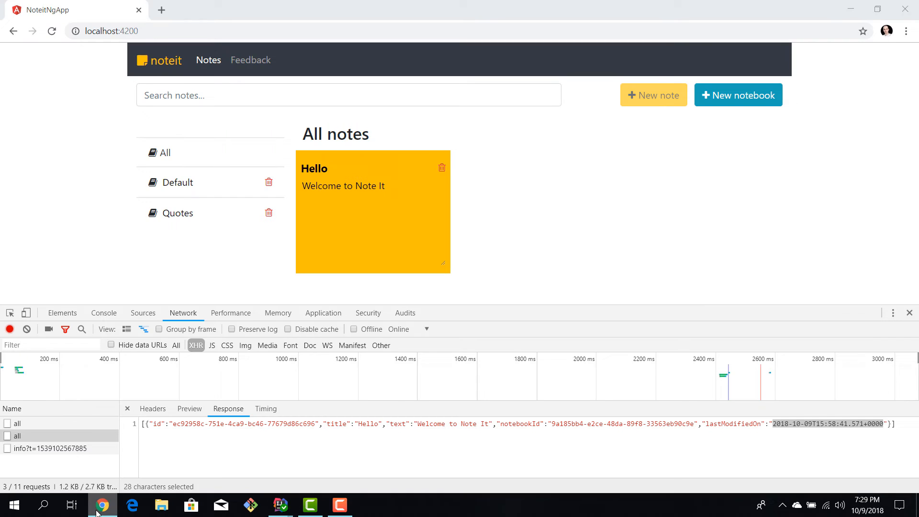
- Reload NoteIt so the Hello card shows the raw timestamp 2018-10-09T15:58:41.571+0000
{"action": "left_click", "coordinate": [51, 31]}
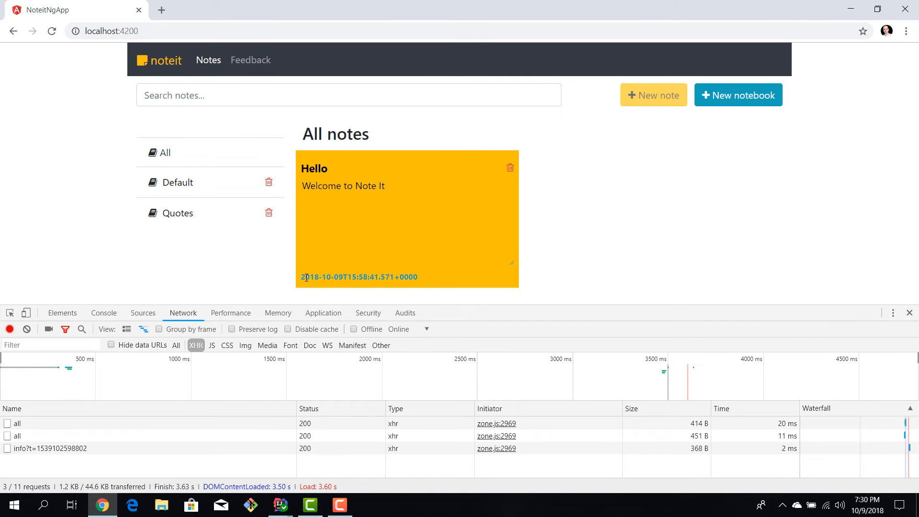
{"action": "mouse_move", "coordinate": [419, 284]}
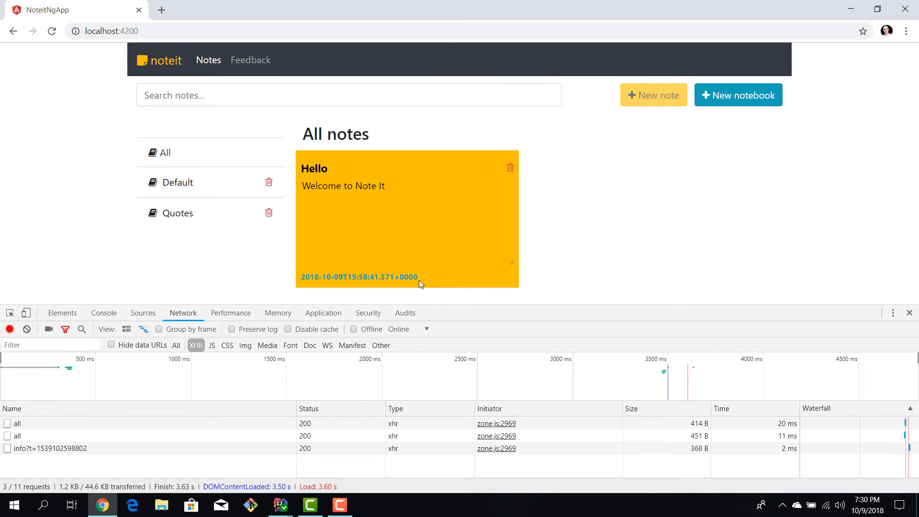
{"action": "mouse_move", "coordinate": [101, 504]}
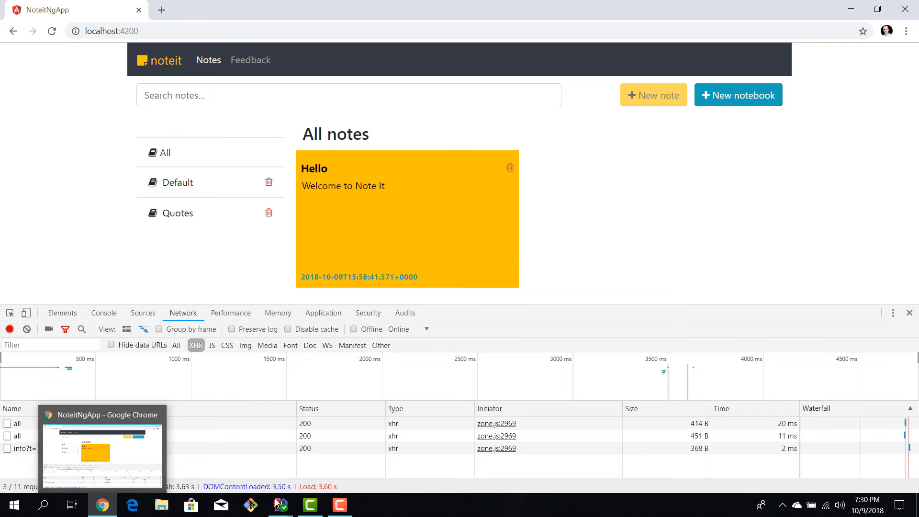
- Change the interpolation to {{note.lastModifiedOn | date}} and go back to Chrome to test it
{"action": "left_click", "coordinate": [281, 504]}
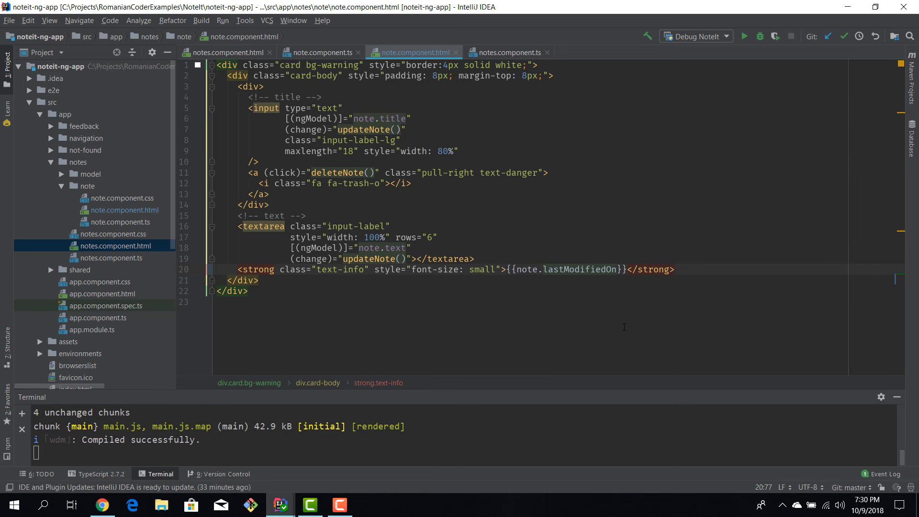
{"action": "type", "text": "|"}
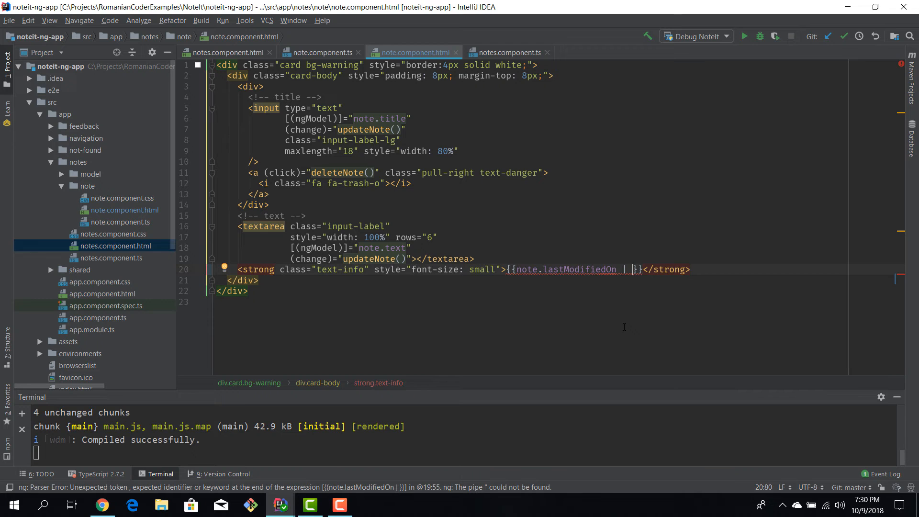
{"action": "type", "text": "date"}
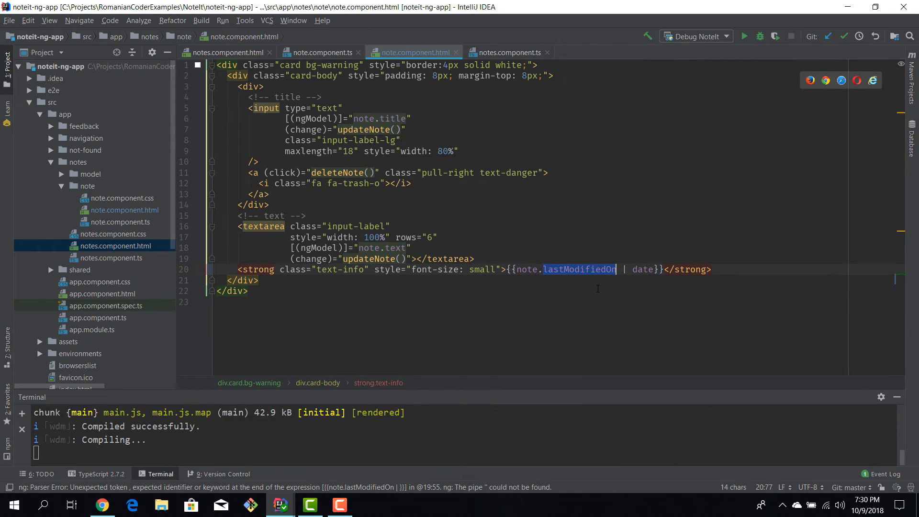
{"action": "left_click", "coordinate": [103, 504]}
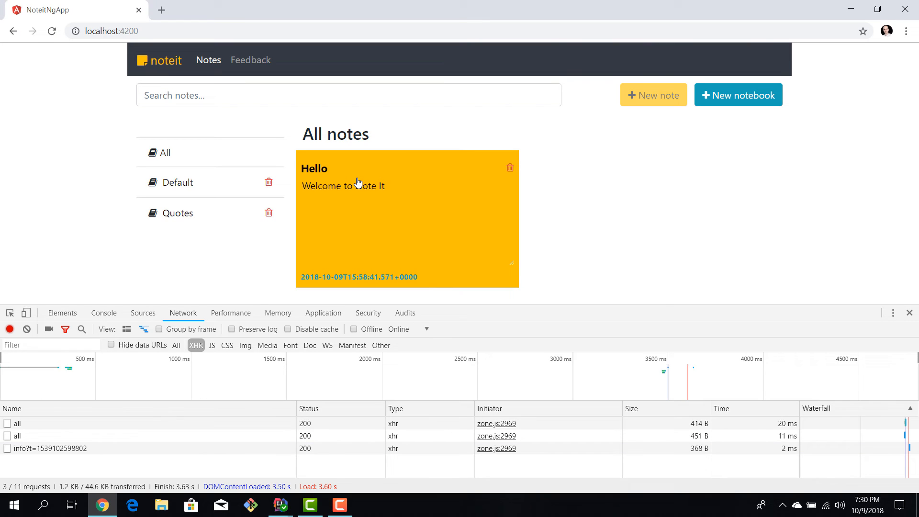
- Reload NoteIt to see the card's date as Oct 9, 2018, then return to the editor
{"action": "left_click", "coordinate": [51, 31]}
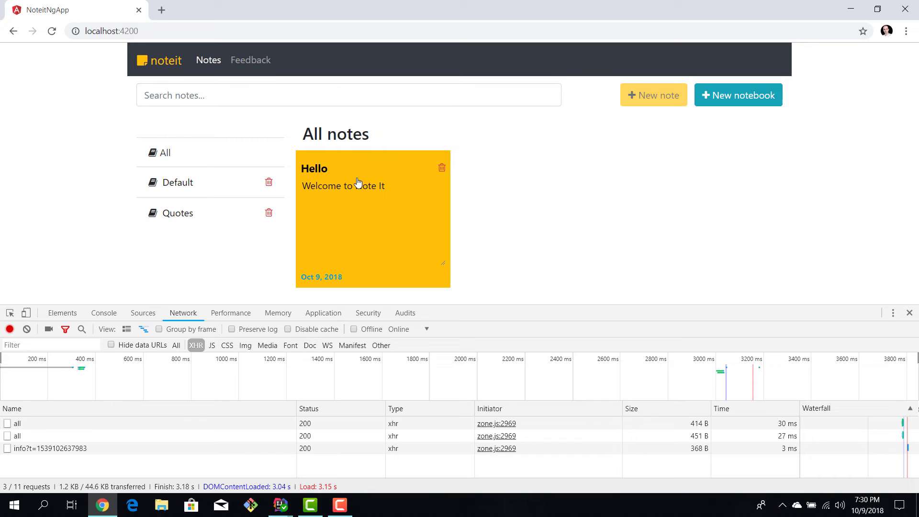
{"action": "mouse_move", "coordinate": [386, 236]}
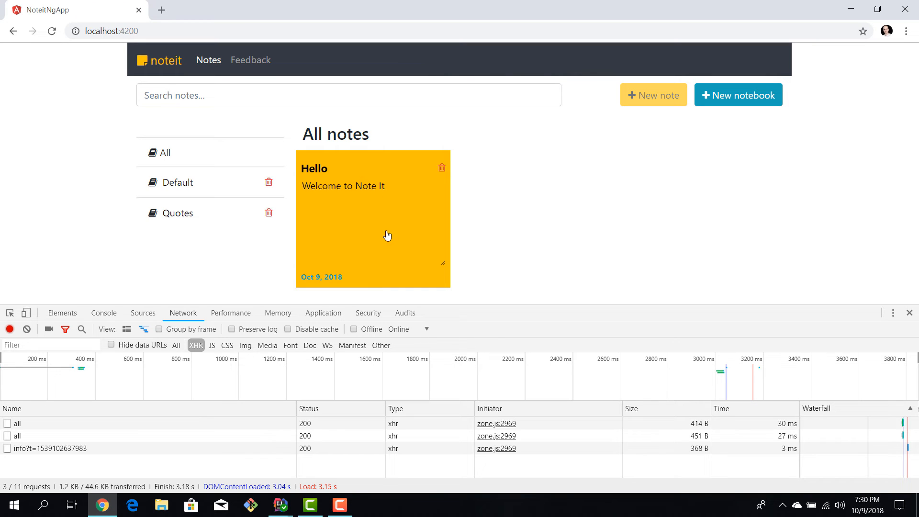
{"action": "double_click", "coordinate": [322, 276]}
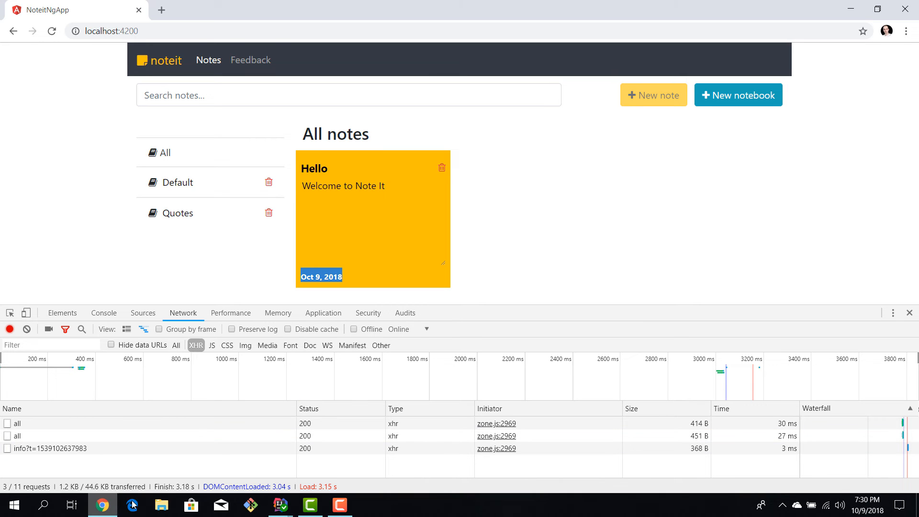
{"action": "left_click", "coordinate": [281, 505]}
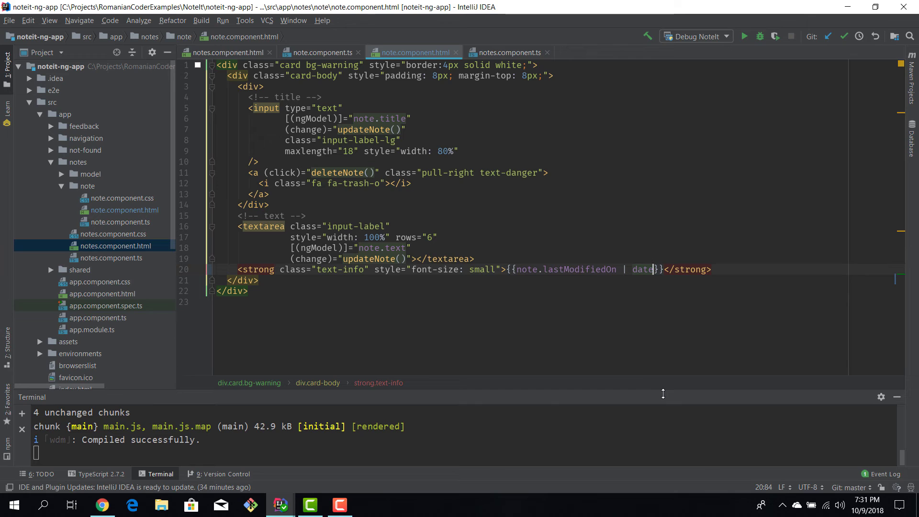
{"action": "type", "text": ":''"}
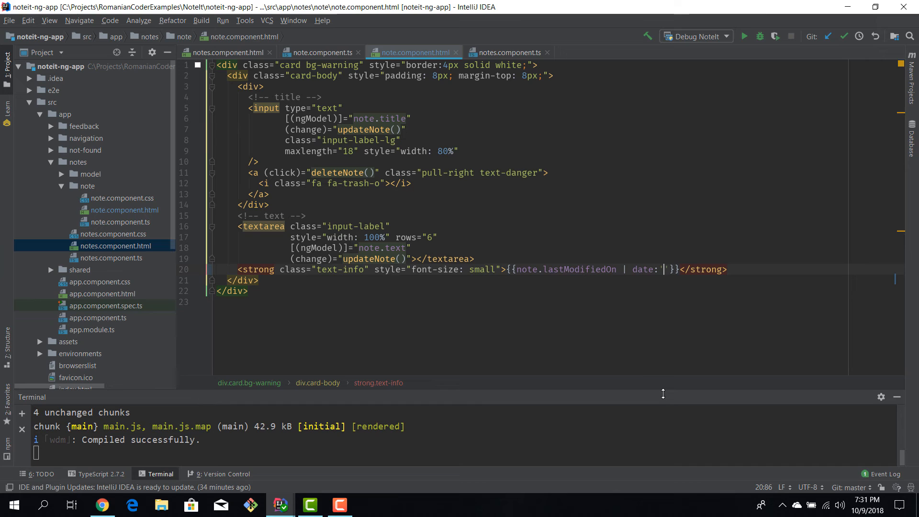
{"action": "type", "text": "dd-MM-yyy"}
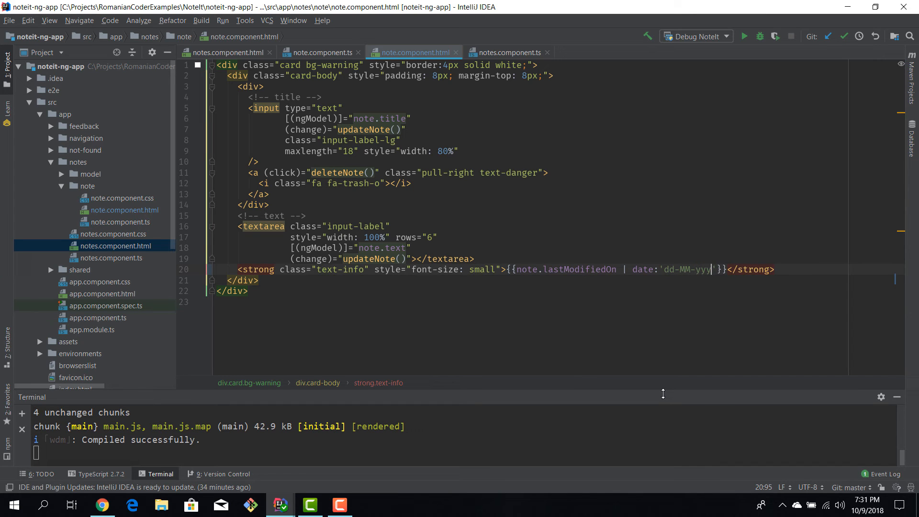
{"action": "type", "text": "HH:mm"}
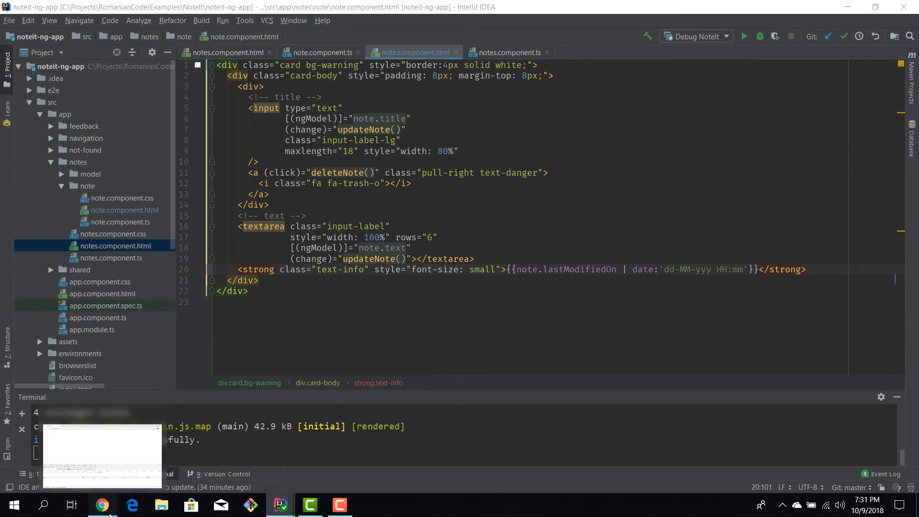
{"action": "left_click", "coordinate": [101, 504]}
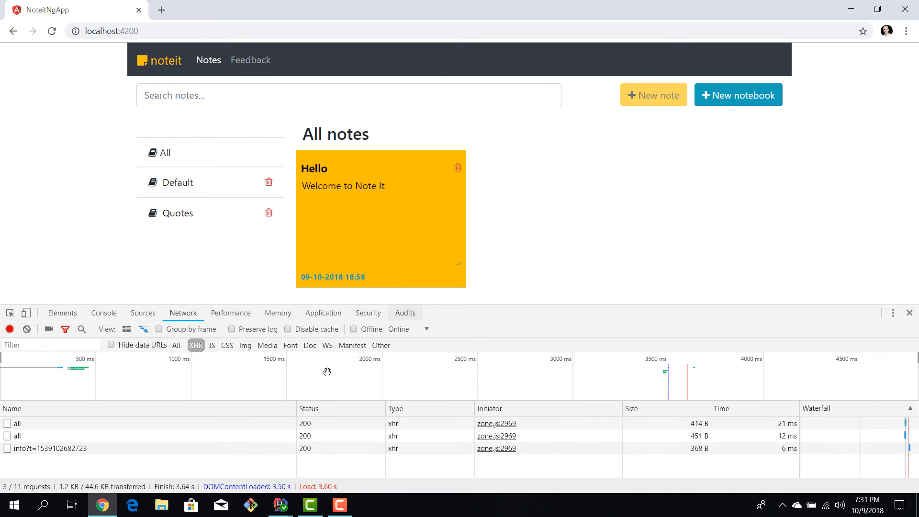
{"action": "left_click", "coordinate": [280, 504]}
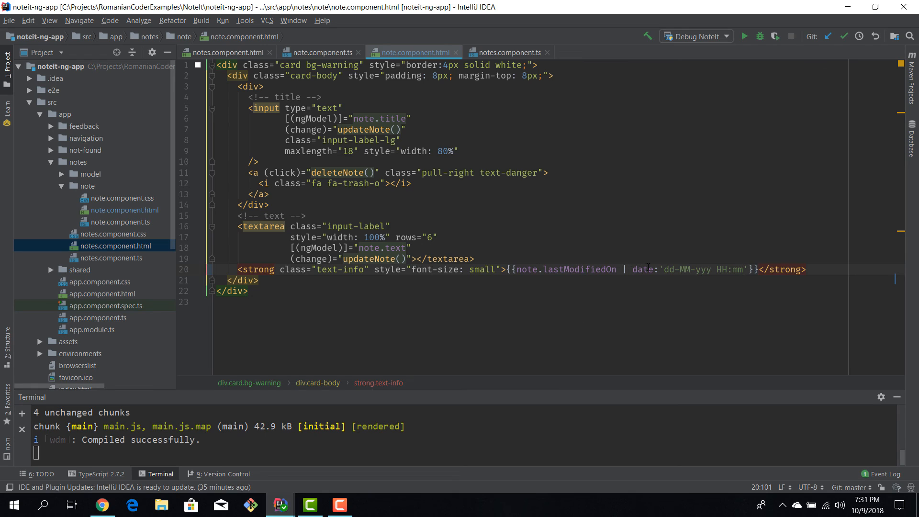